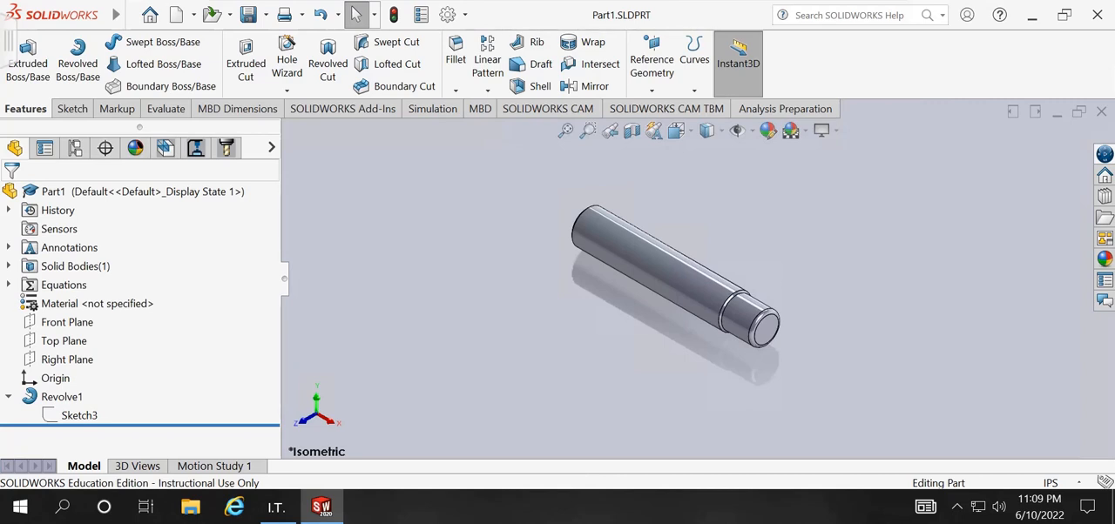
pyautogui.moveTo(824, 204)
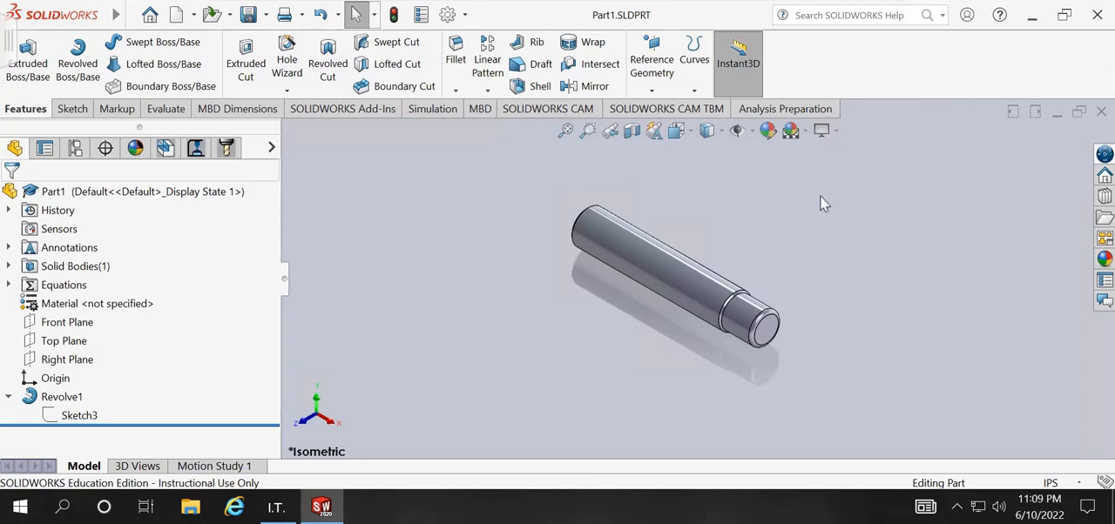
pyautogui.moveTo(826, 259)
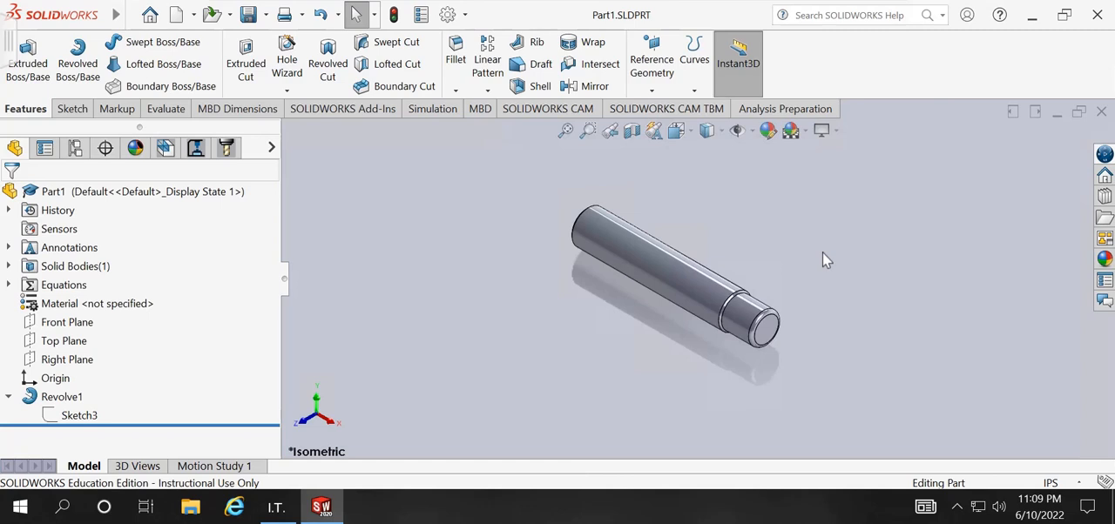
pyautogui.moveTo(891, 281)
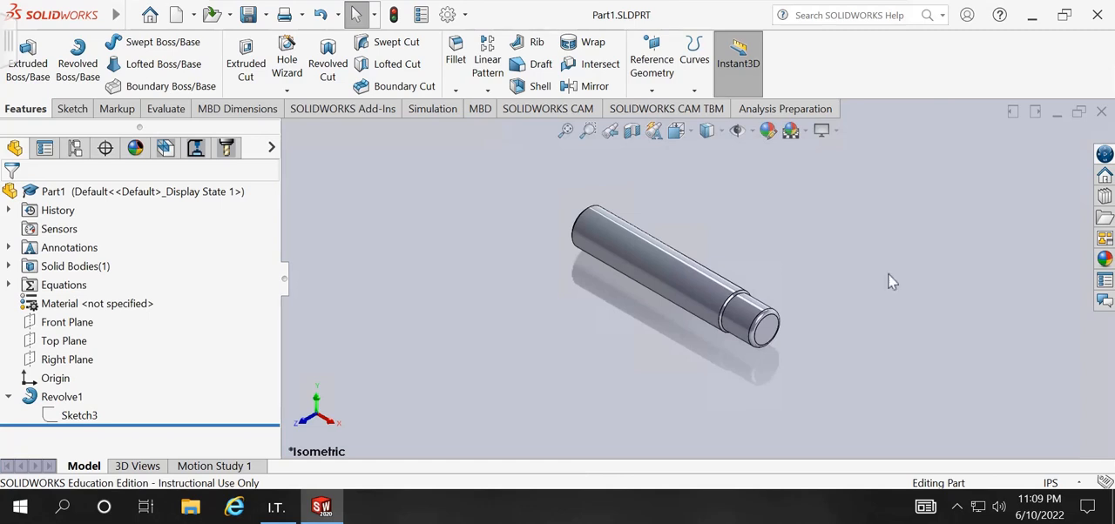
pyautogui.moveTo(1061, 492)
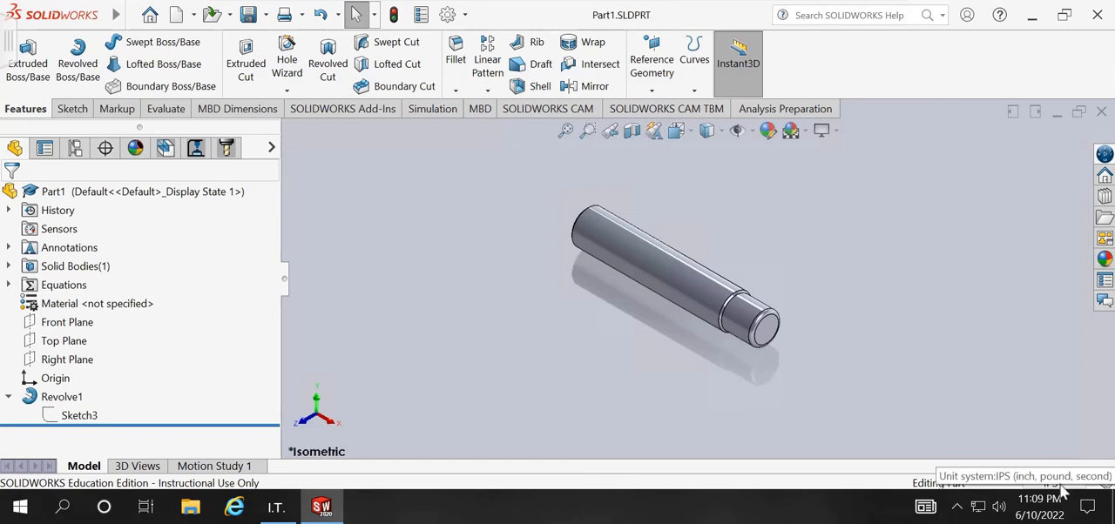
pyautogui.moveTo(1051, 482)
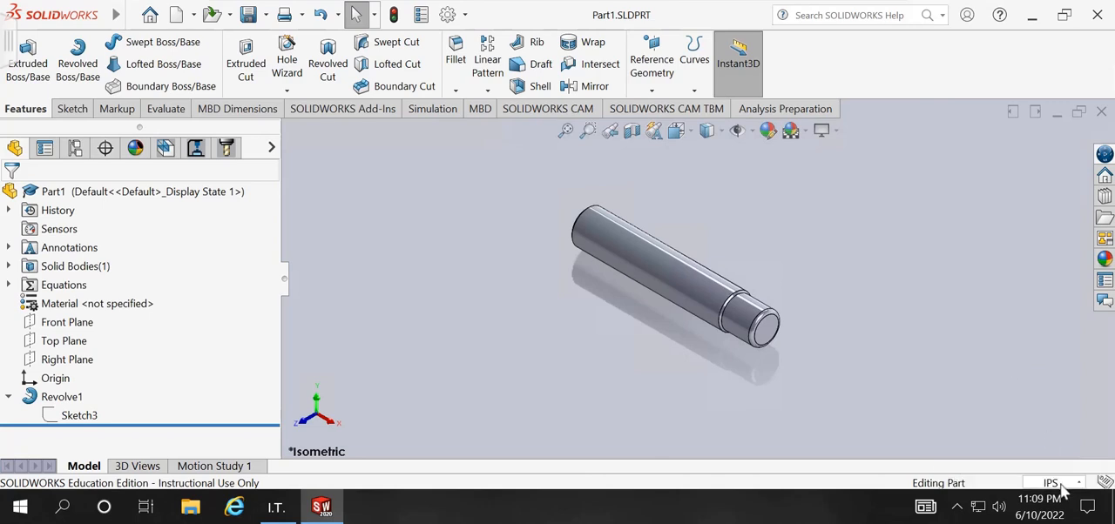
# - List the part's unit systems (MKS, CGS, MMGS, IPS) from the status bar, with IPS checked
pyautogui.click(1054, 482)
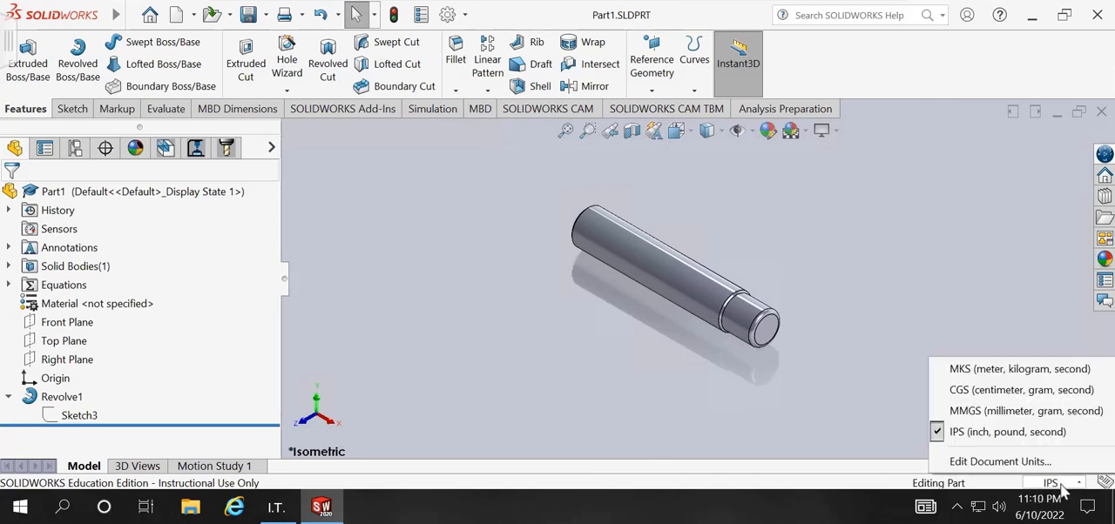
pyautogui.moveTo(991, 317)
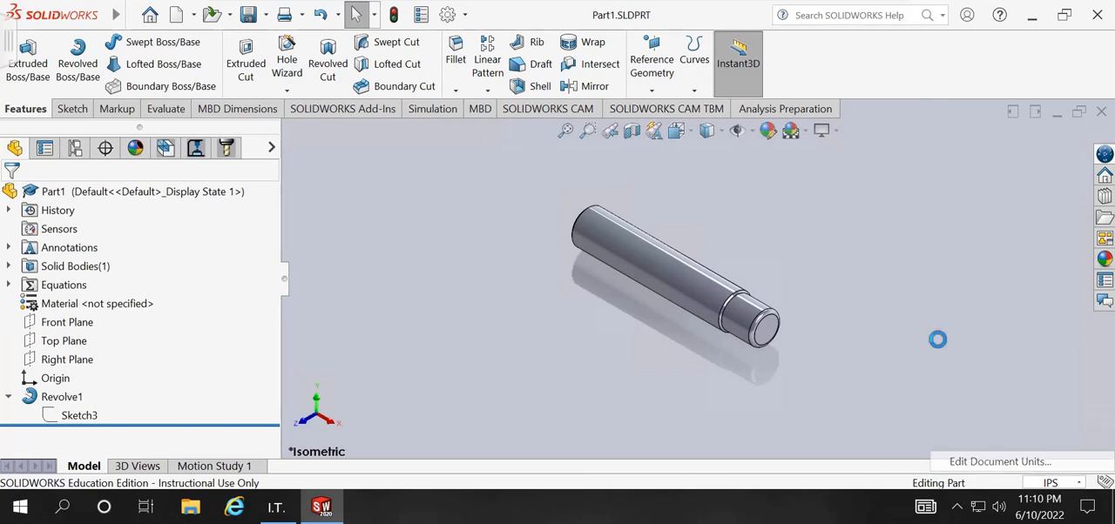
# - Open Document Properties – Units and check IPS with .1234 decimals for length, dual length and angle
pyautogui.click(1000, 461)
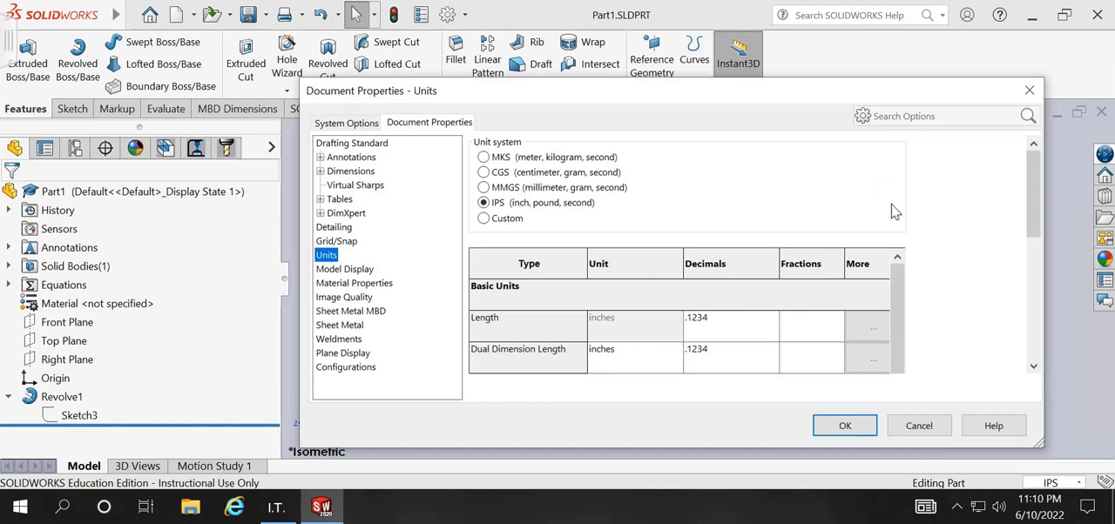
pyautogui.moveTo(758, 247)
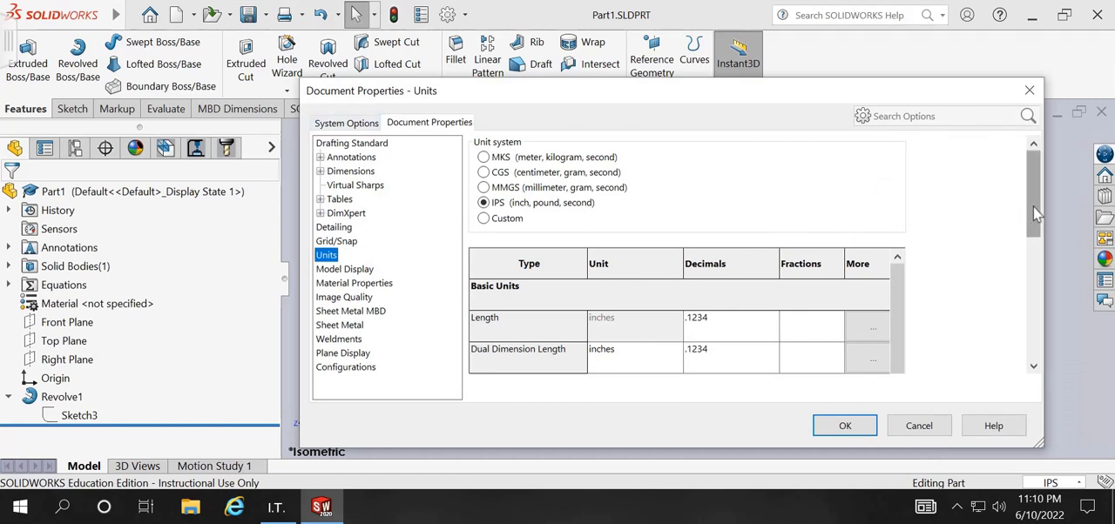
pyautogui.scroll(-3)
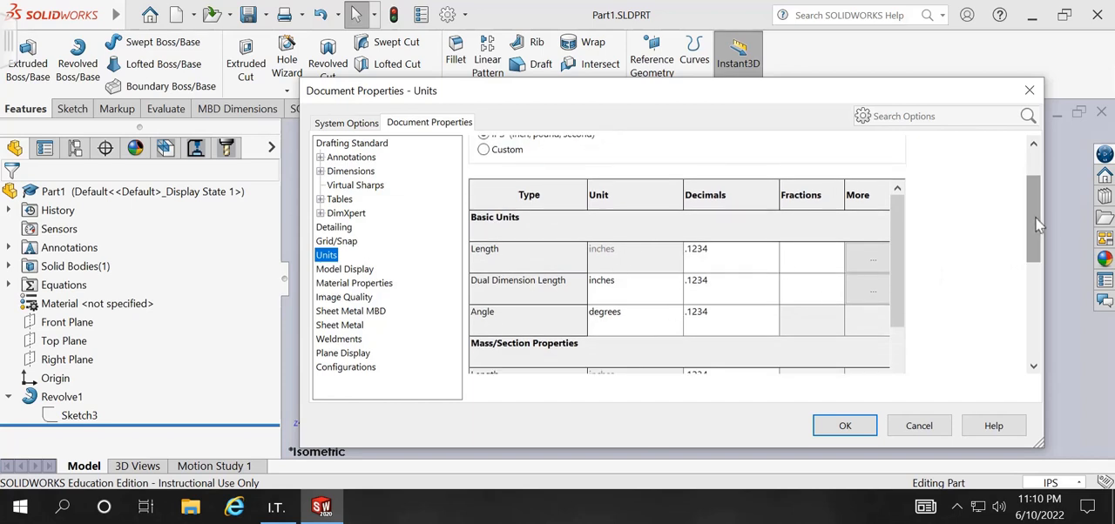
pyautogui.moveTo(740, 270)
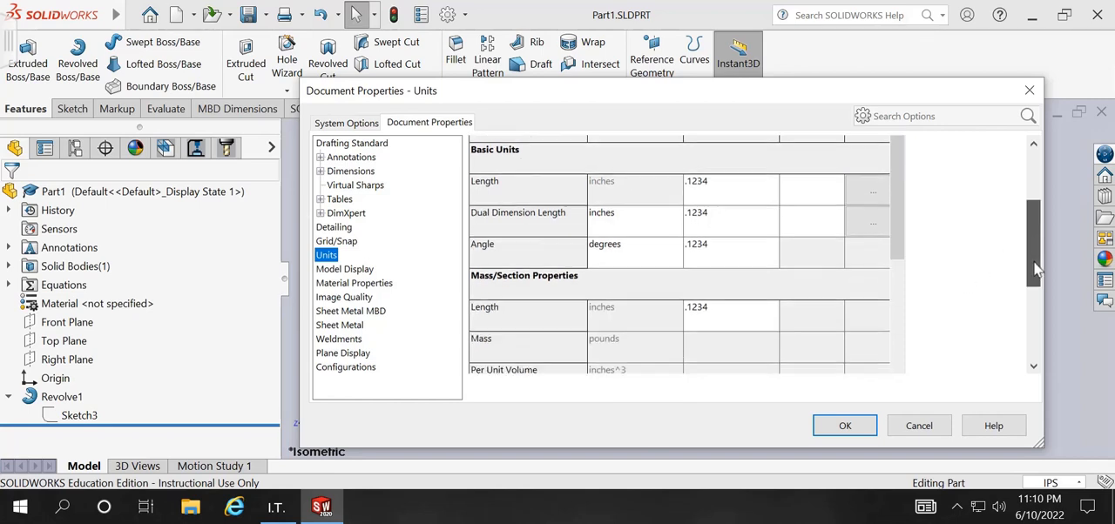
pyautogui.scroll(3)
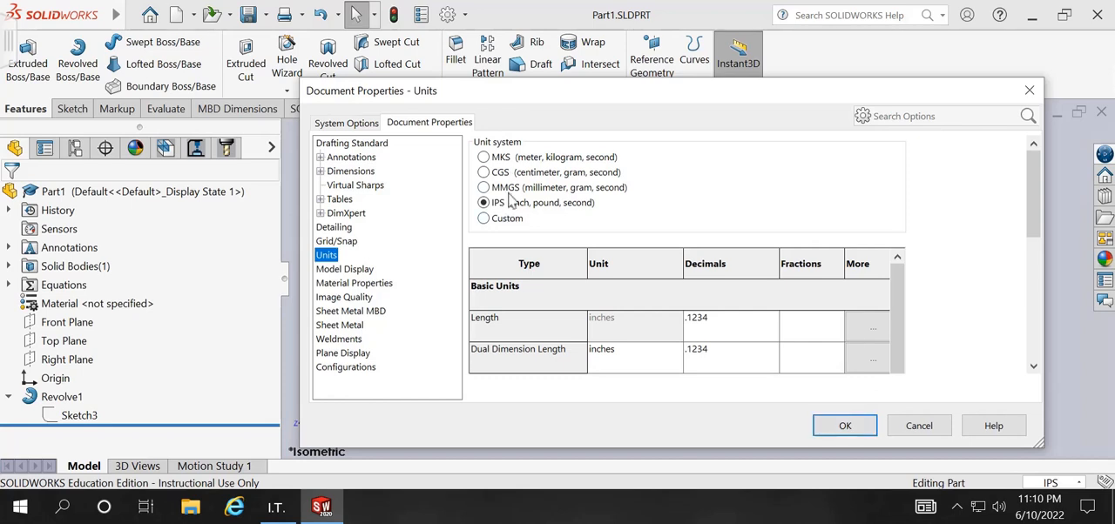
pyautogui.moveTo(684, 206)
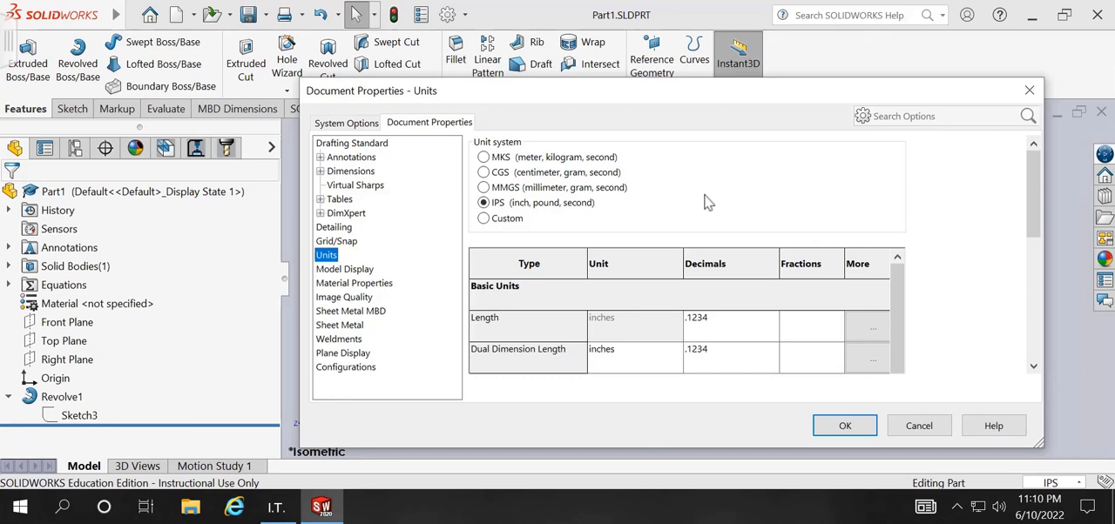
pyautogui.moveTo(571, 212)
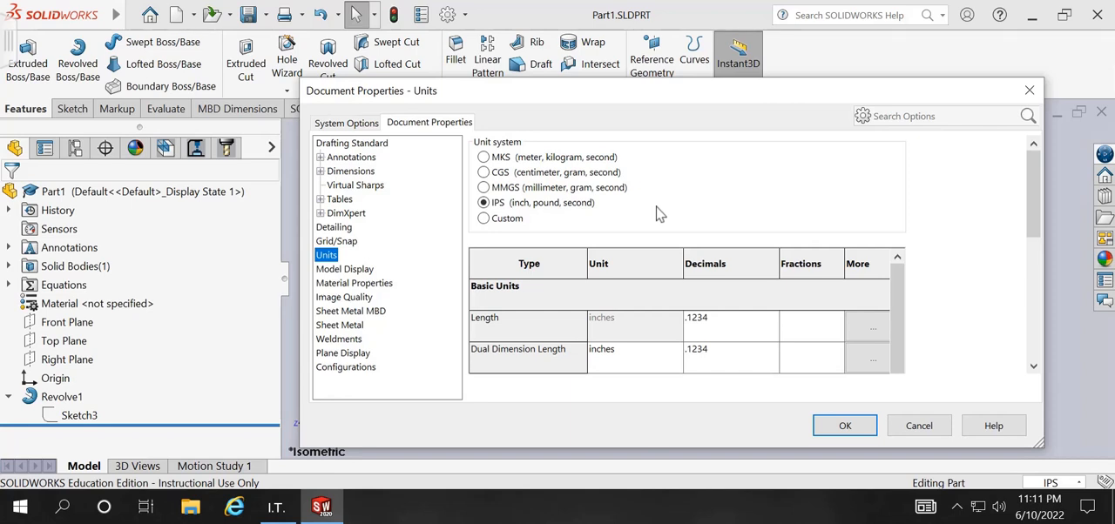
pyautogui.click(843, 425)
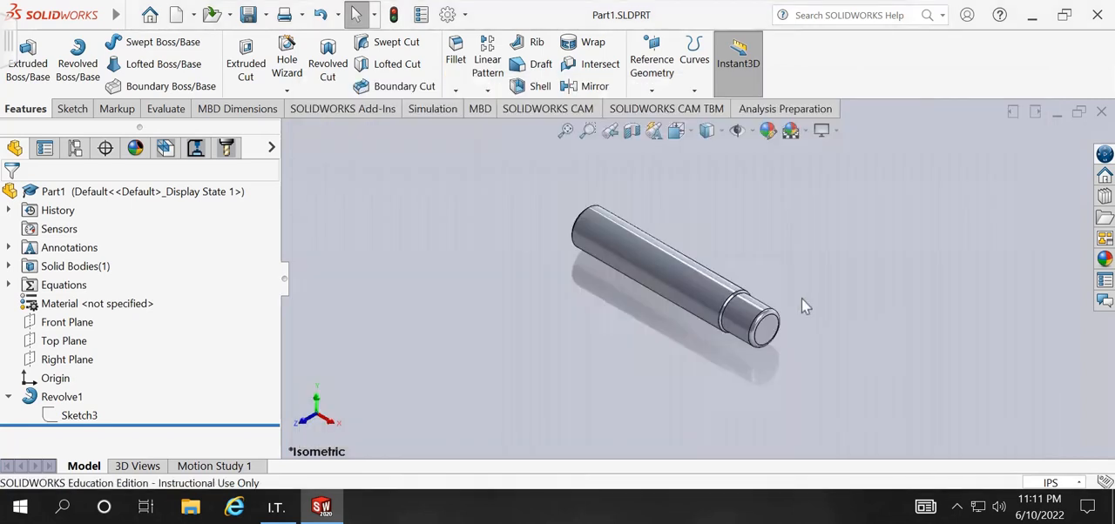
pyautogui.moveTo(802, 228)
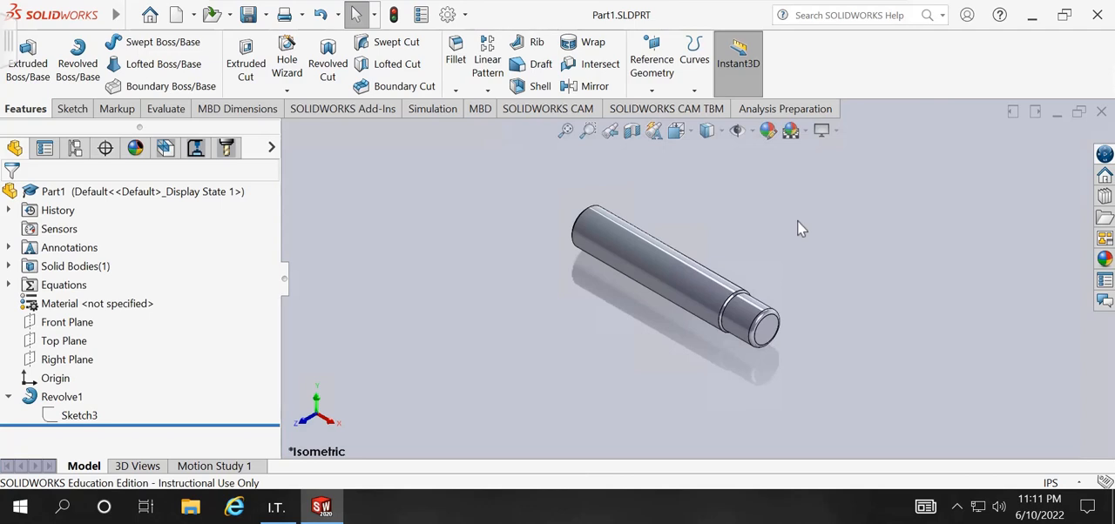
pyautogui.moveTo(1042, 479)
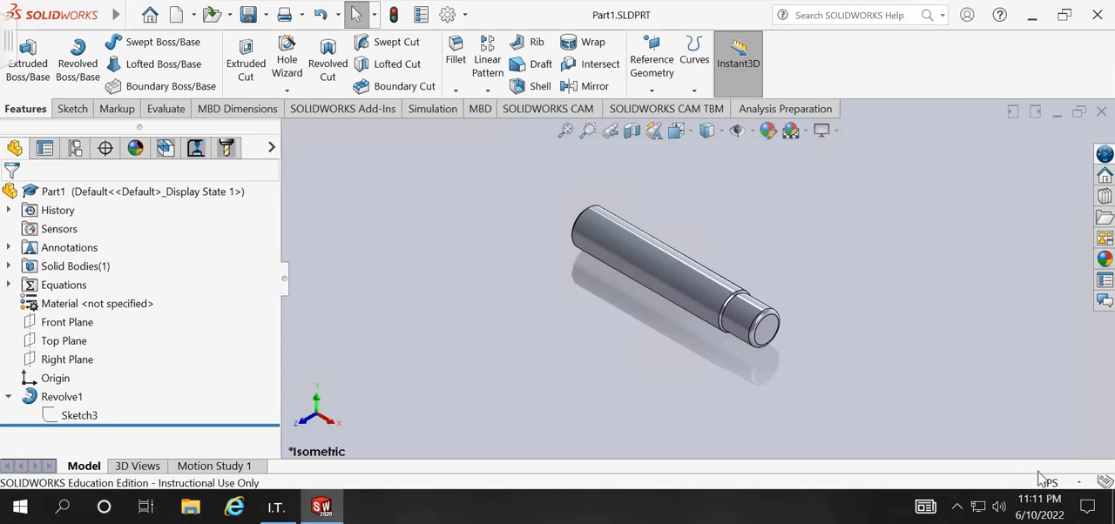
pyautogui.click(1051, 483)
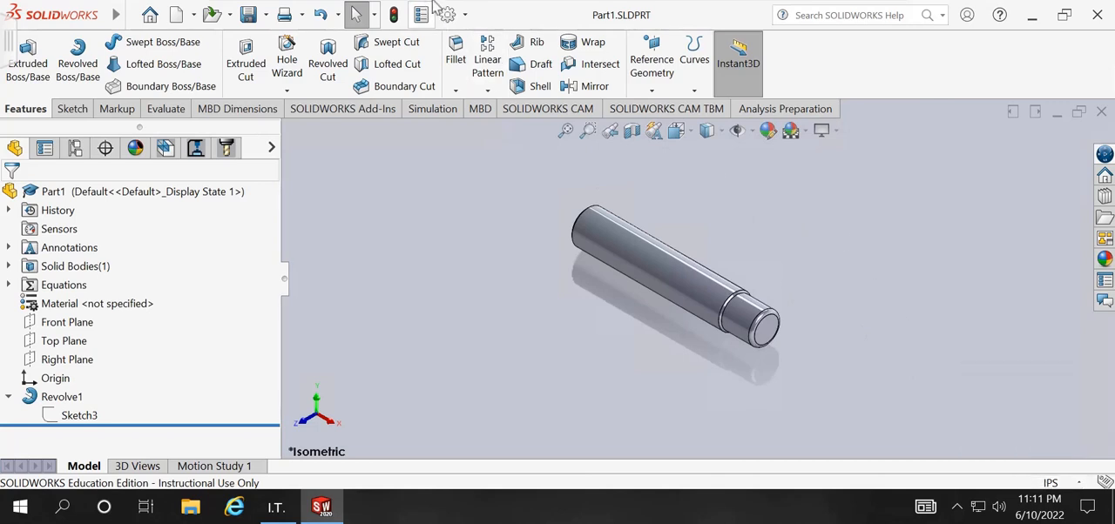
# - Open the Units page under the Options Document Properties tab
pyautogui.click(446, 15)
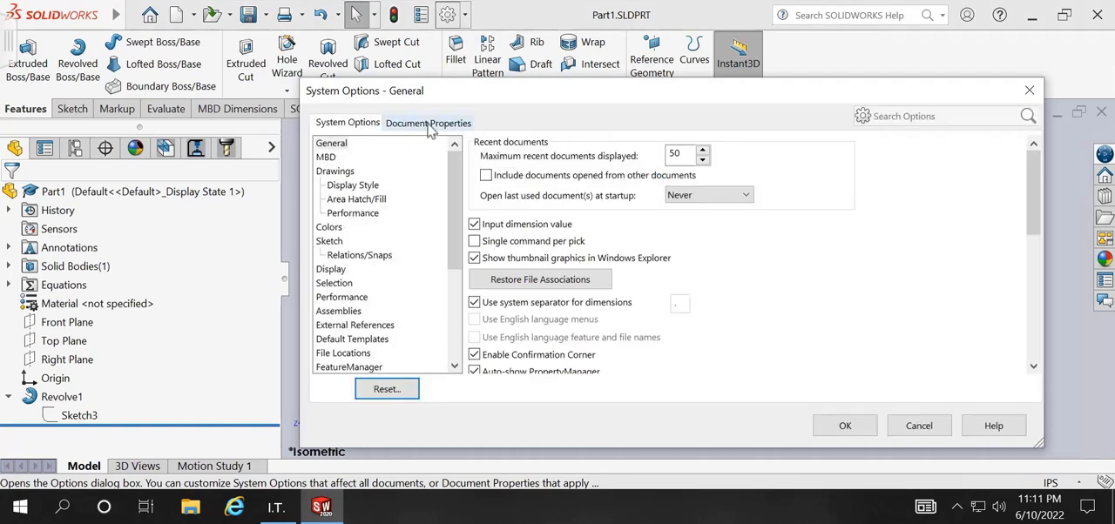
pyautogui.click(428, 123)
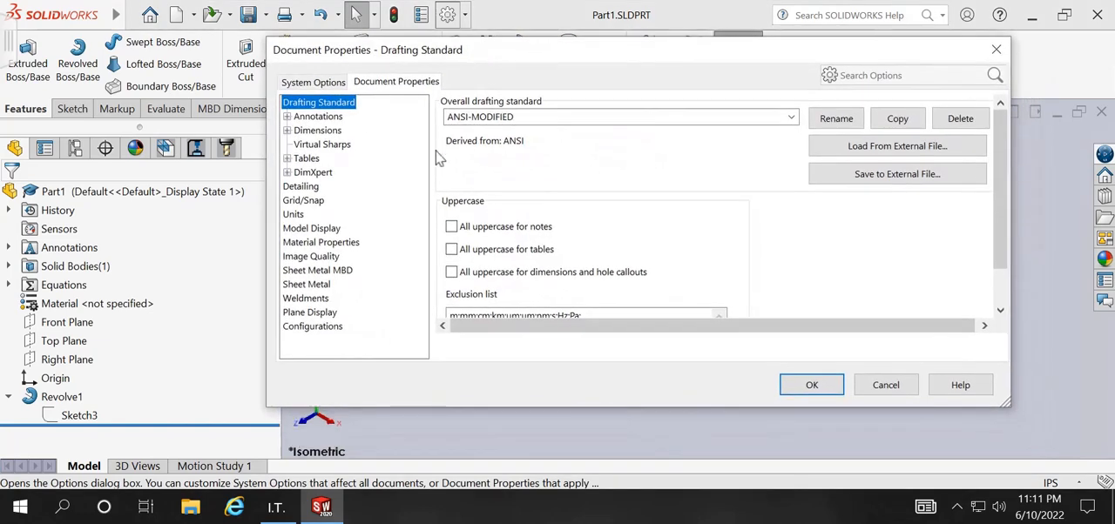
pyautogui.click(293, 213)
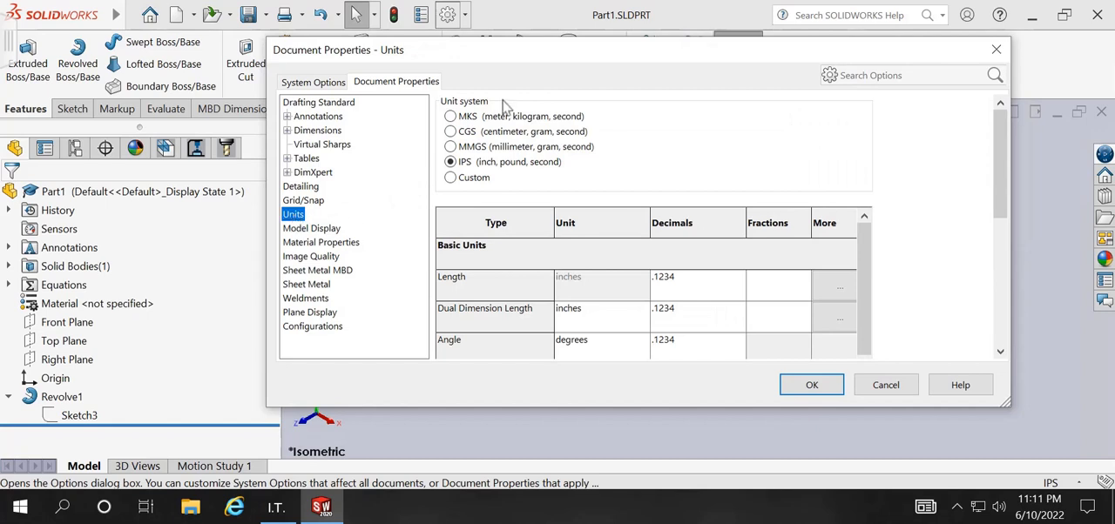
pyautogui.moveTo(618, 254)
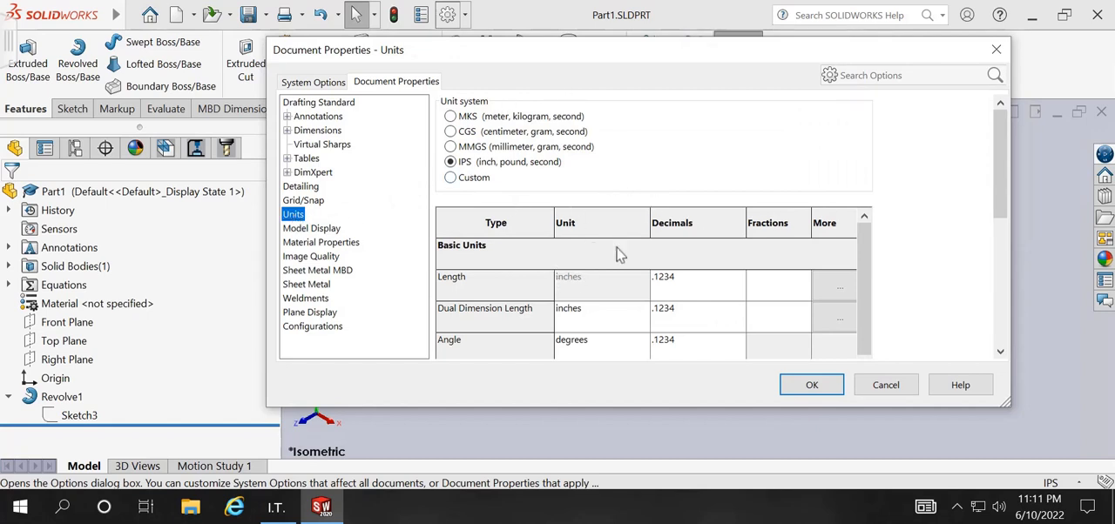
pyautogui.moveTo(1064, 146)
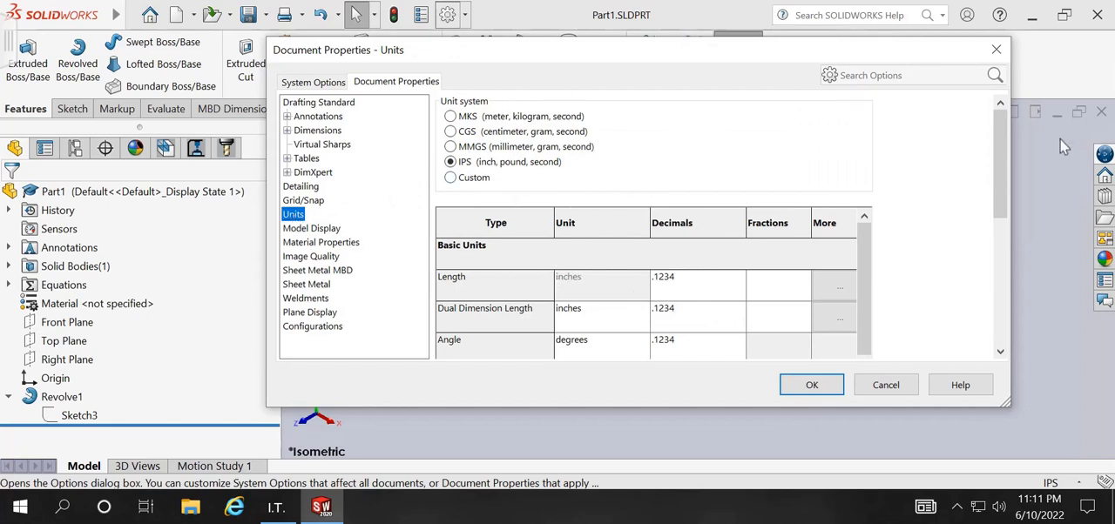
# - Review the units table down to decimal rounding set to round half away from zero
pyautogui.scroll(-3)
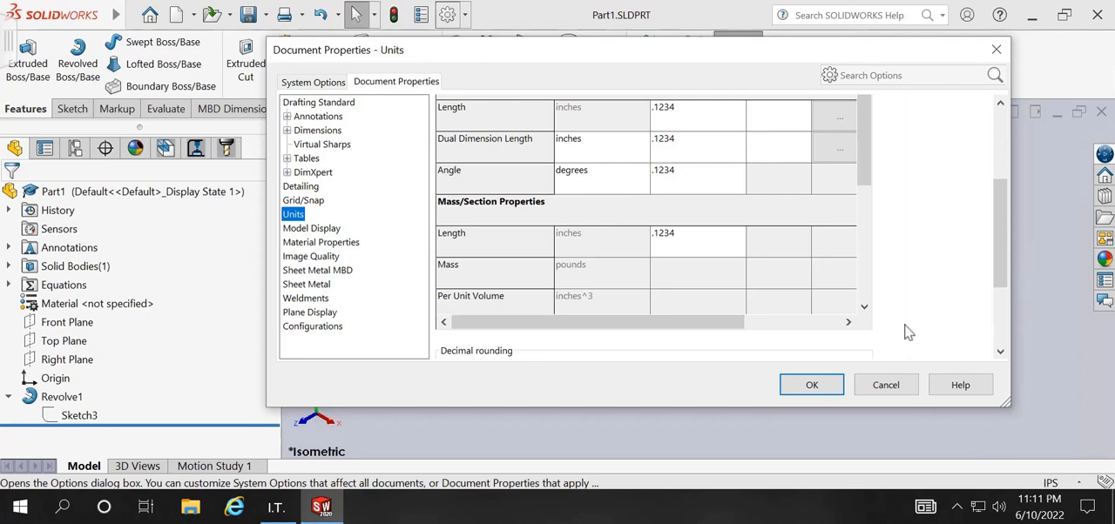
pyautogui.scroll(3)
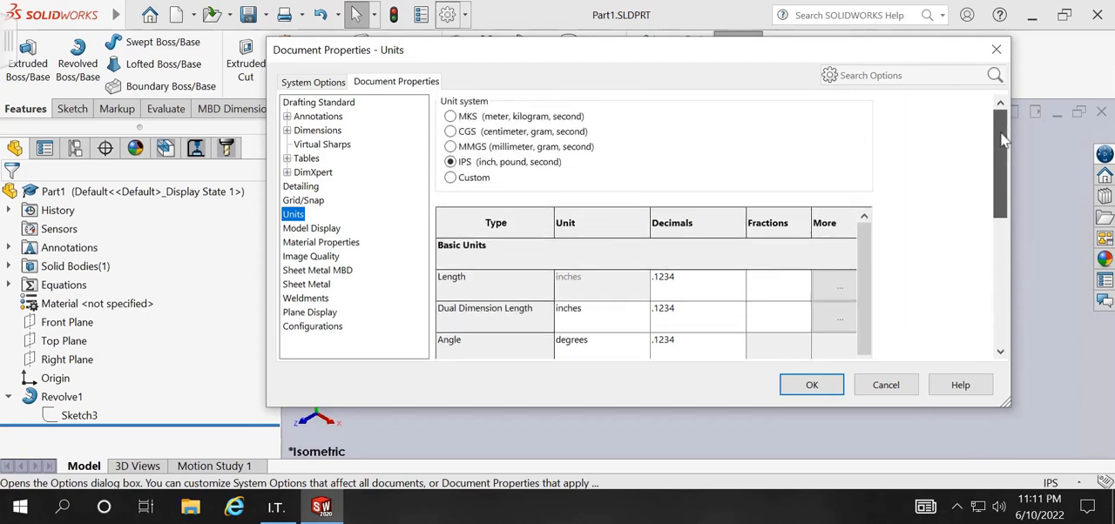
pyautogui.click(286, 130)
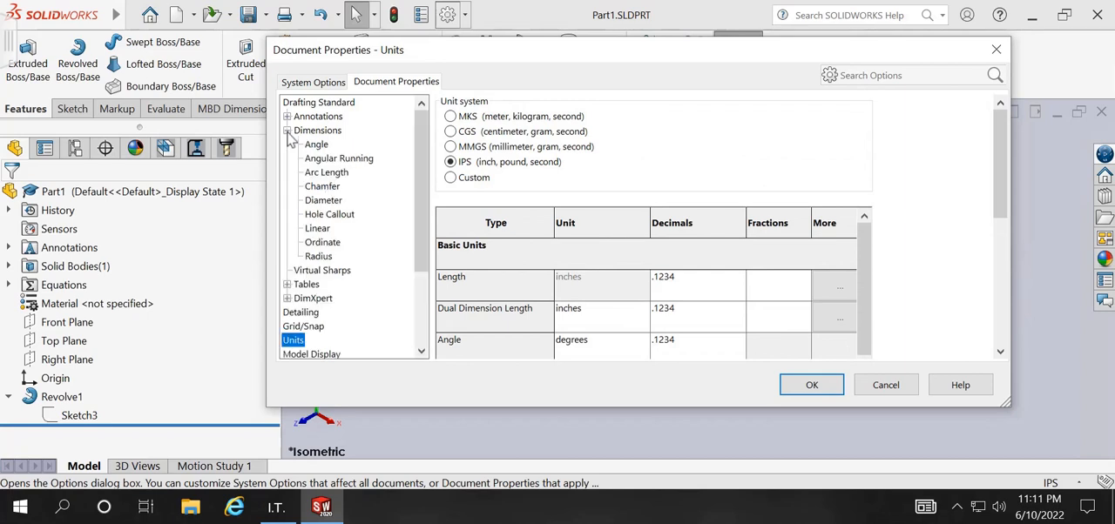
pyautogui.click(287, 129)
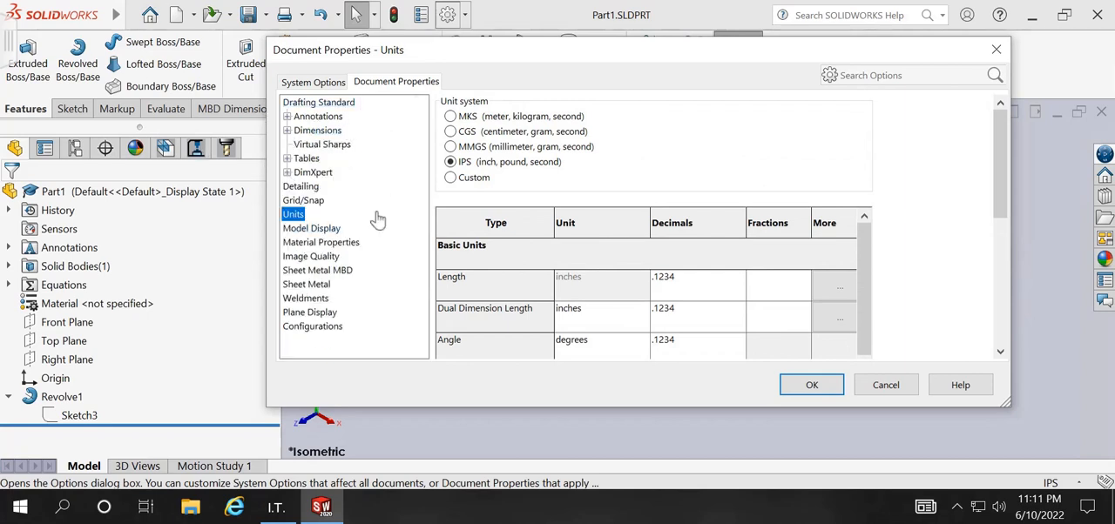
pyautogui.moveTo(397, 213)
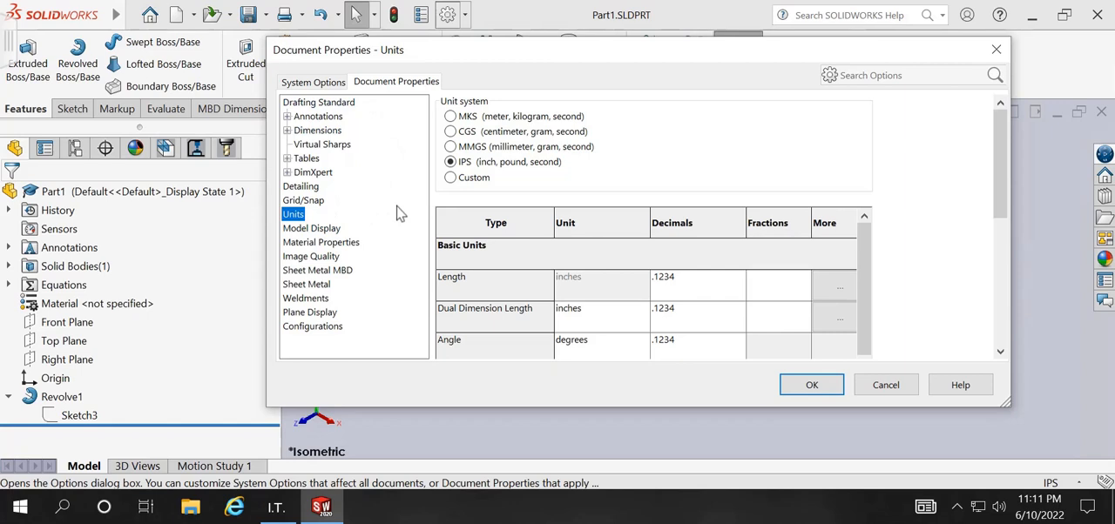
pyautogui.moveTo(310, 95)
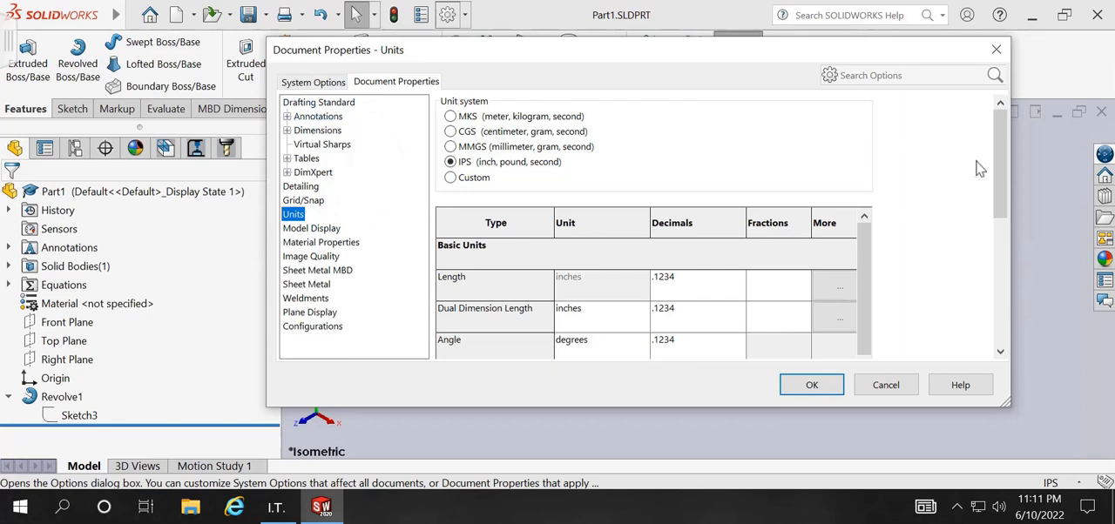
pyautogui.scroll(-3)
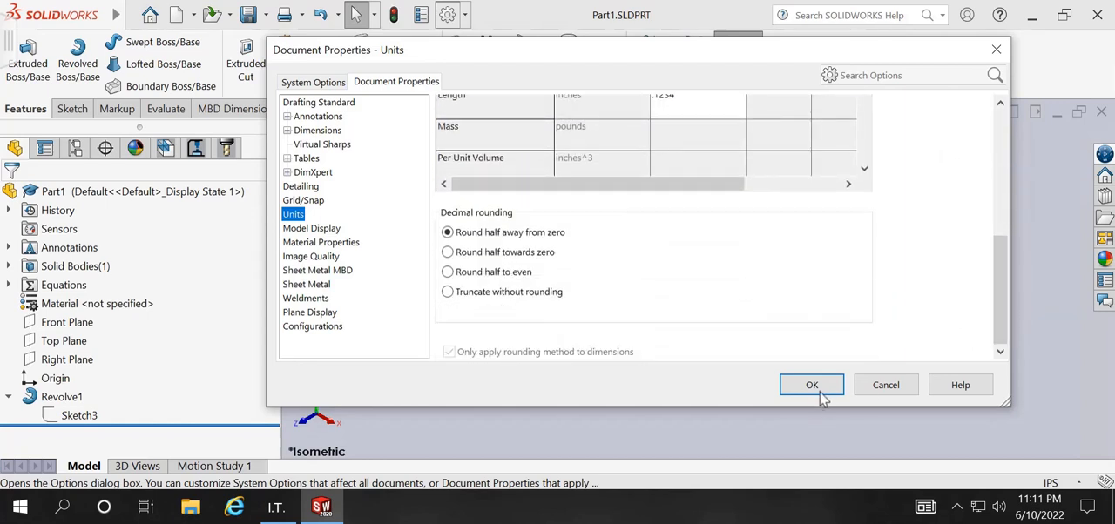
# - Confirm the IPS, four-decimal unit settings with OK and return to the shaft model
pyautogui.click(810, 385)
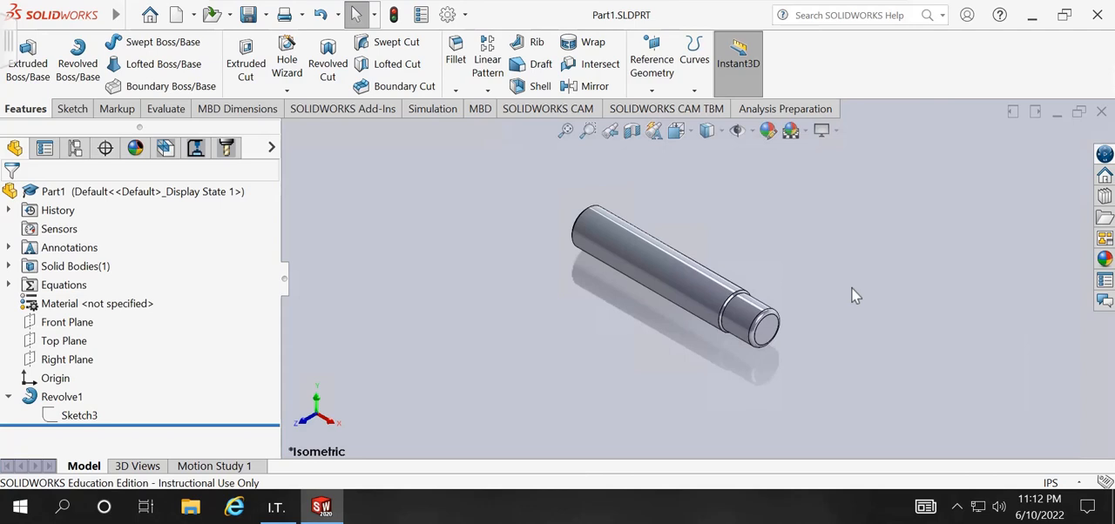
pyautogui.moveTo(882, 311)
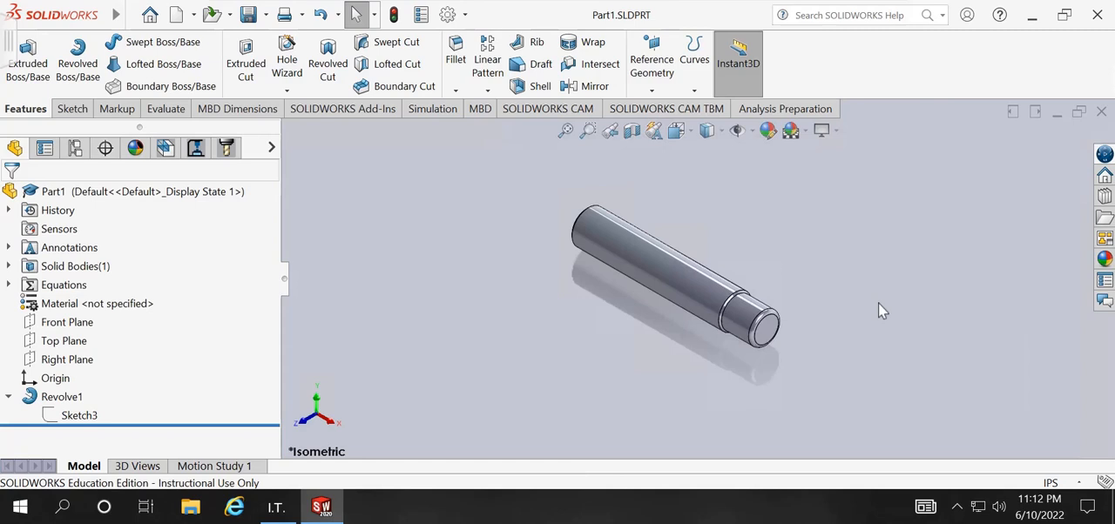
pyautogui.moveTo(873, 320)
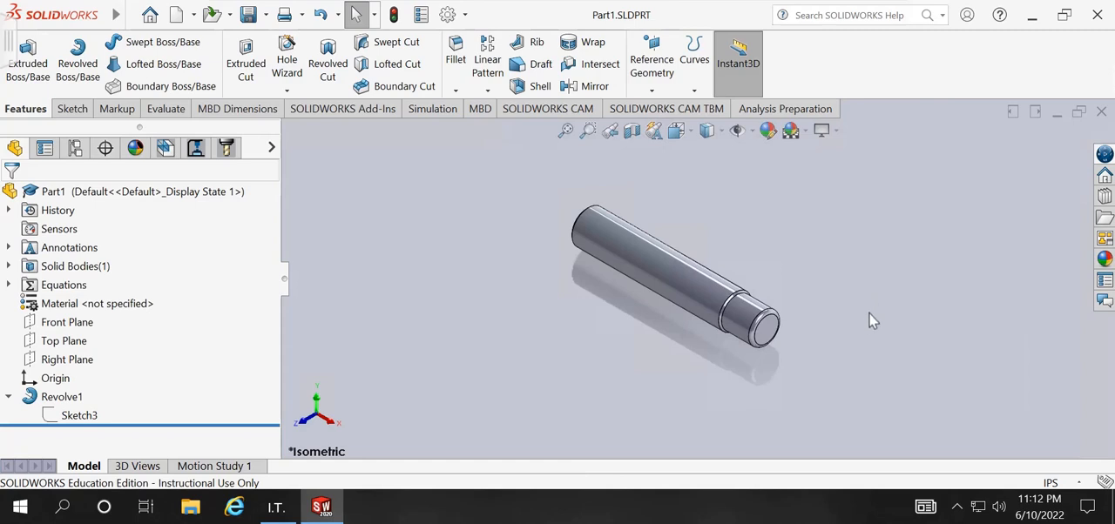